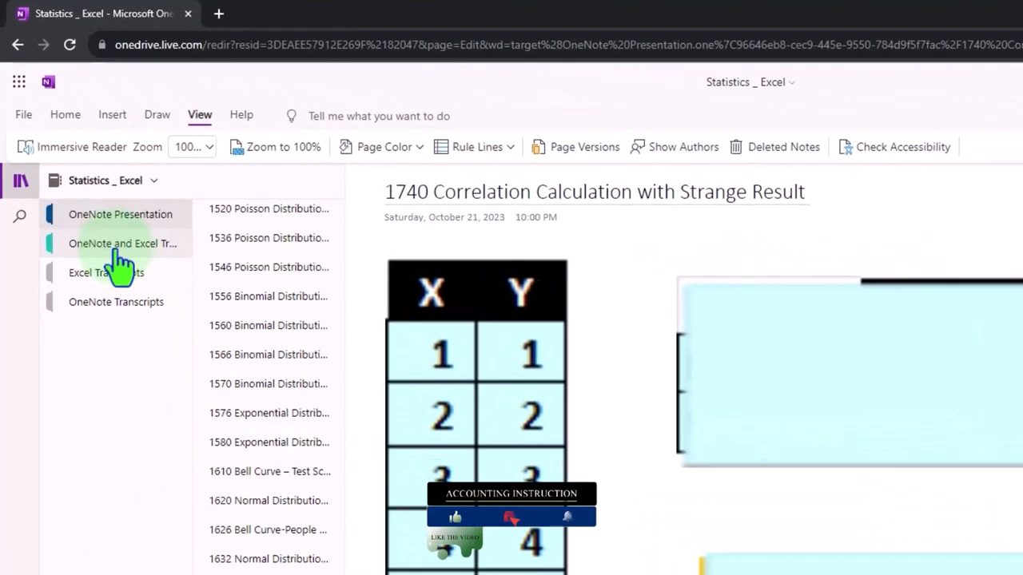
# - Go to the 'OneNote and Excel' section of the Statistics _ Excel notebook
pyautogui.click(121, 243)
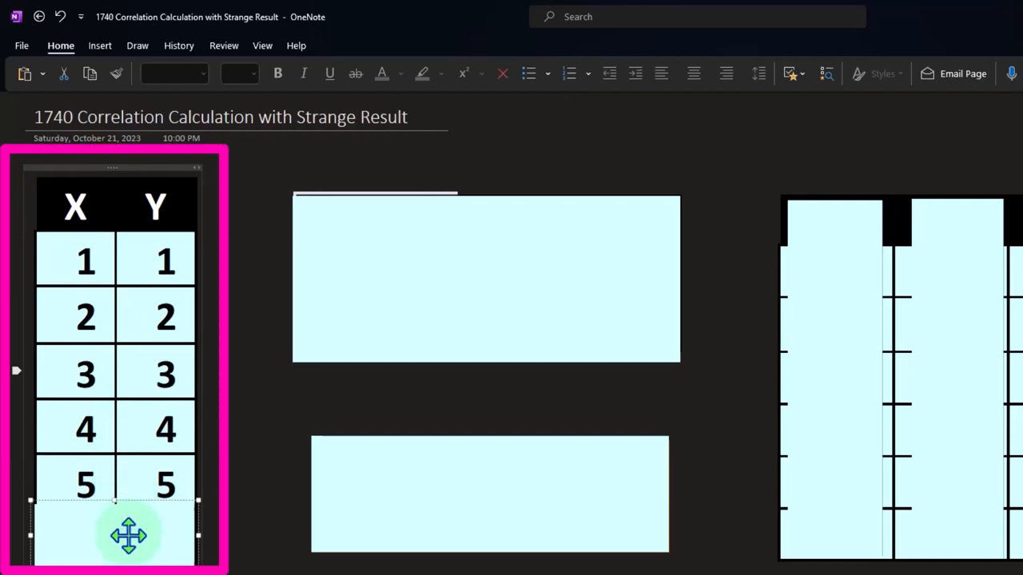
# - Enter the outlier pair 0 and 7 as a new row in the X/Y table
pyautogui.write('07')
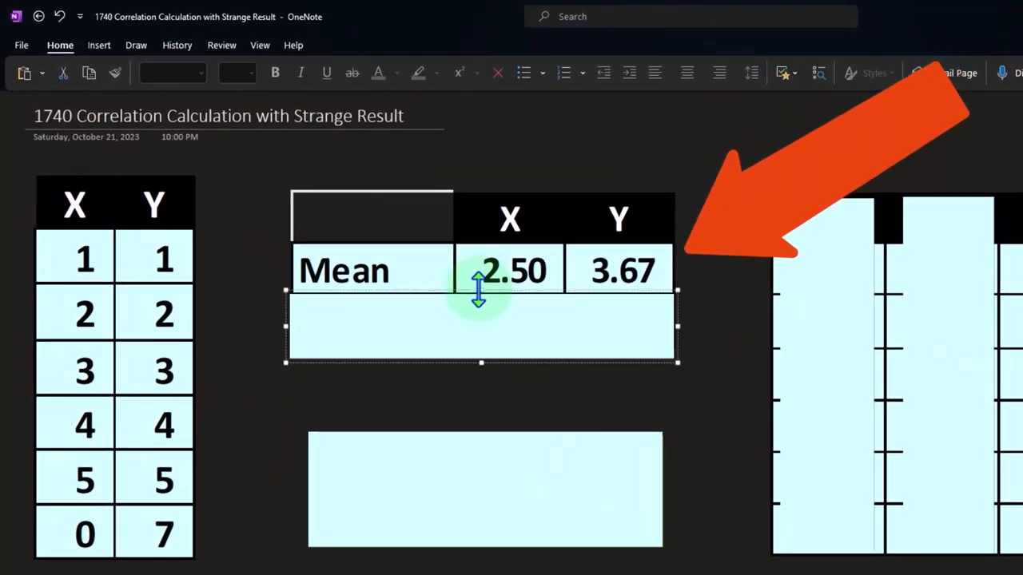
pyautogui.moveTo(851, 272)
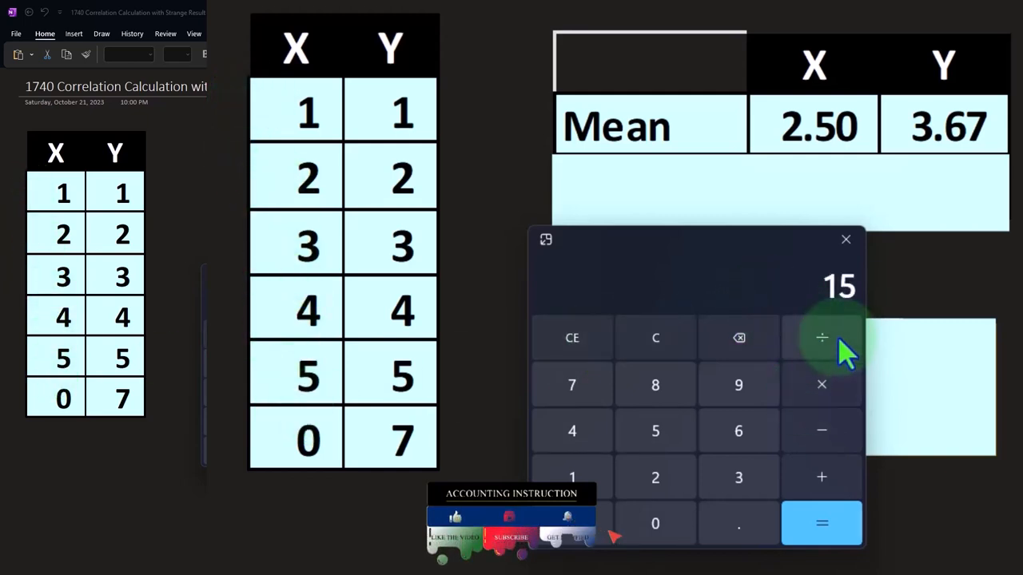
pyautogui.click(655, 337)
pyautogui.write('1')
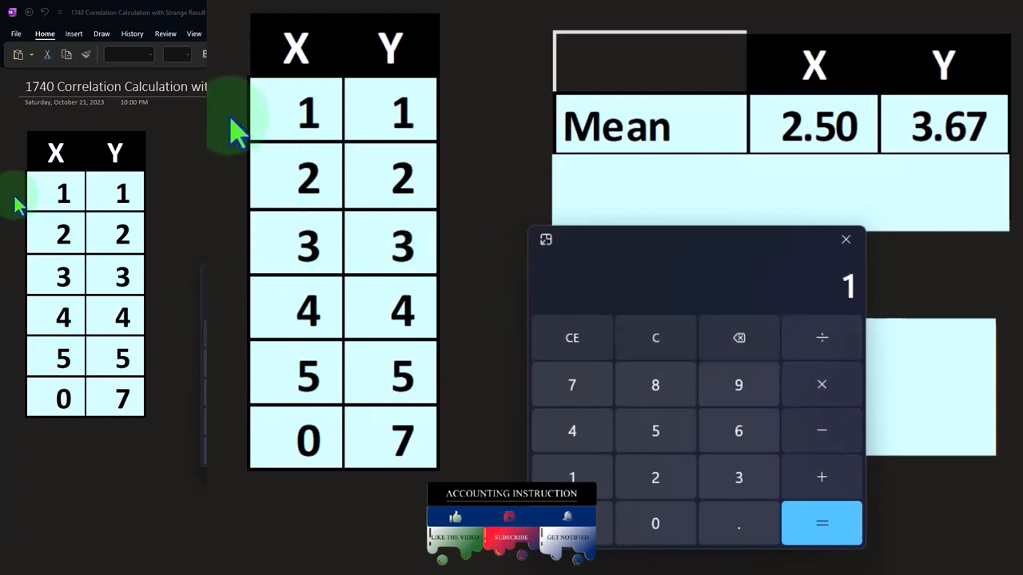
pyautogui.click(738, 431)
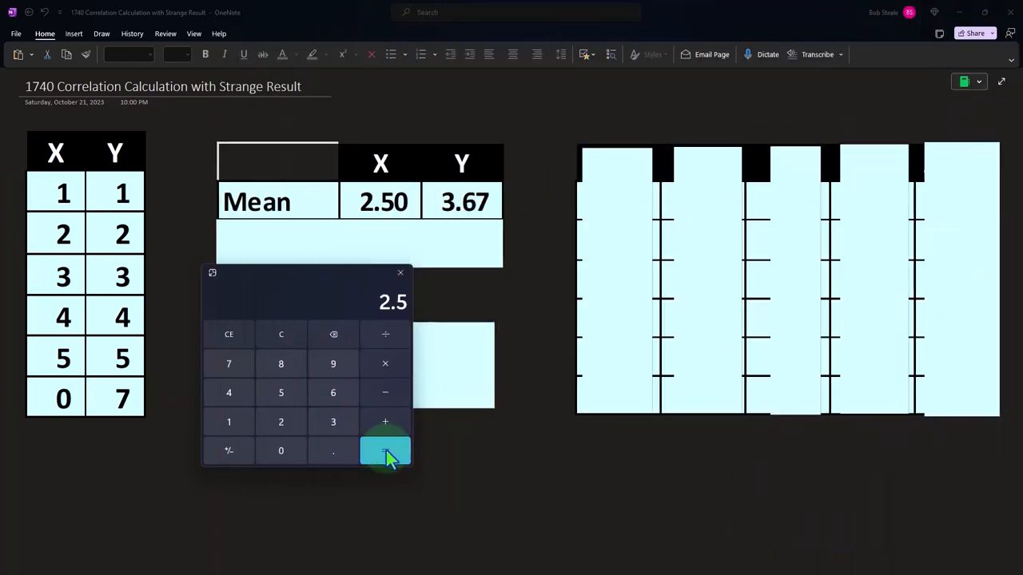
# - Verify the X mean 15÷6 = 2.50 in Windows Calculator and return to the Mean table
pyautogui.click(385, 451)
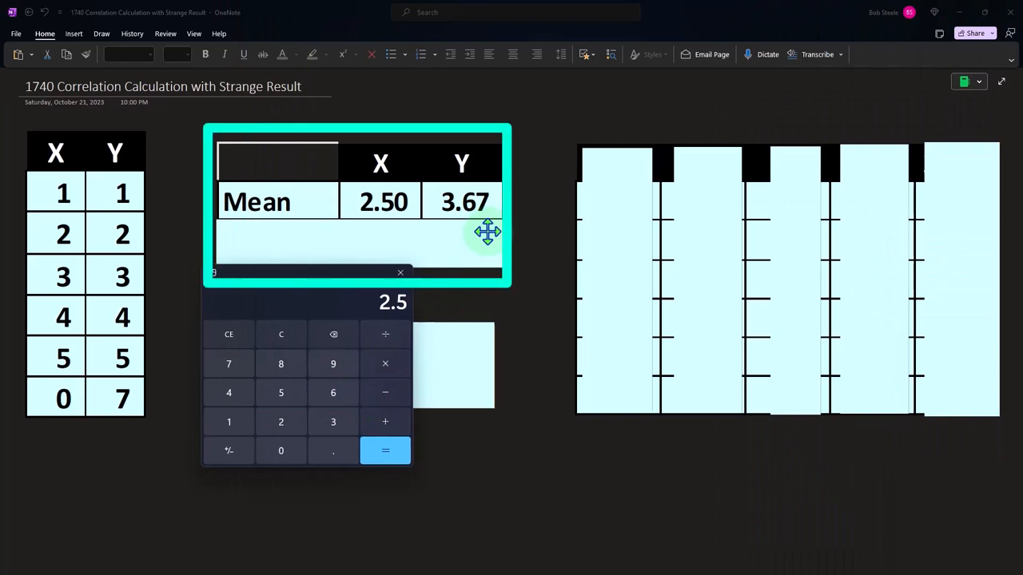
pyautogui.click(399, 272)
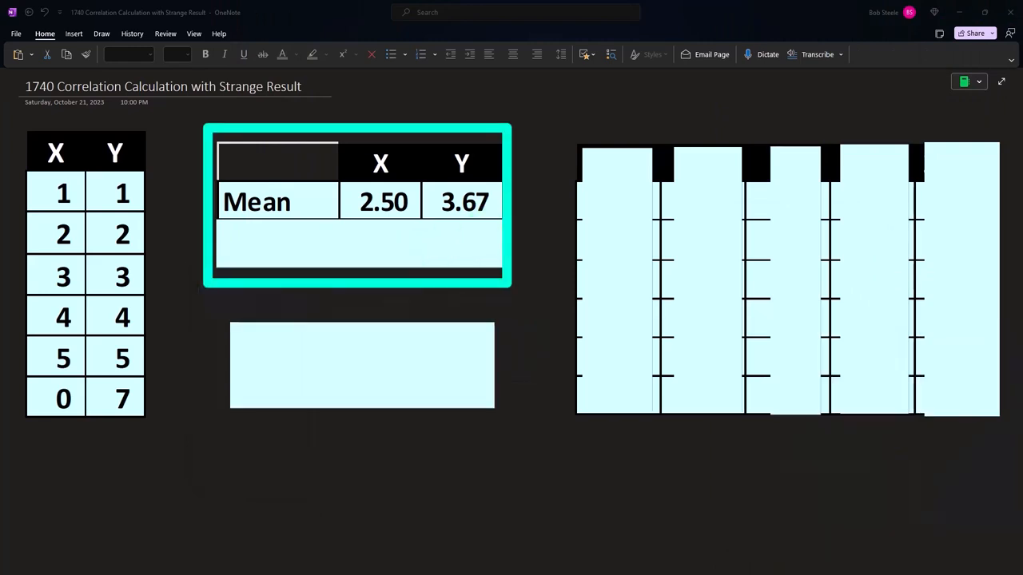
pyautogui.click(377, 243)
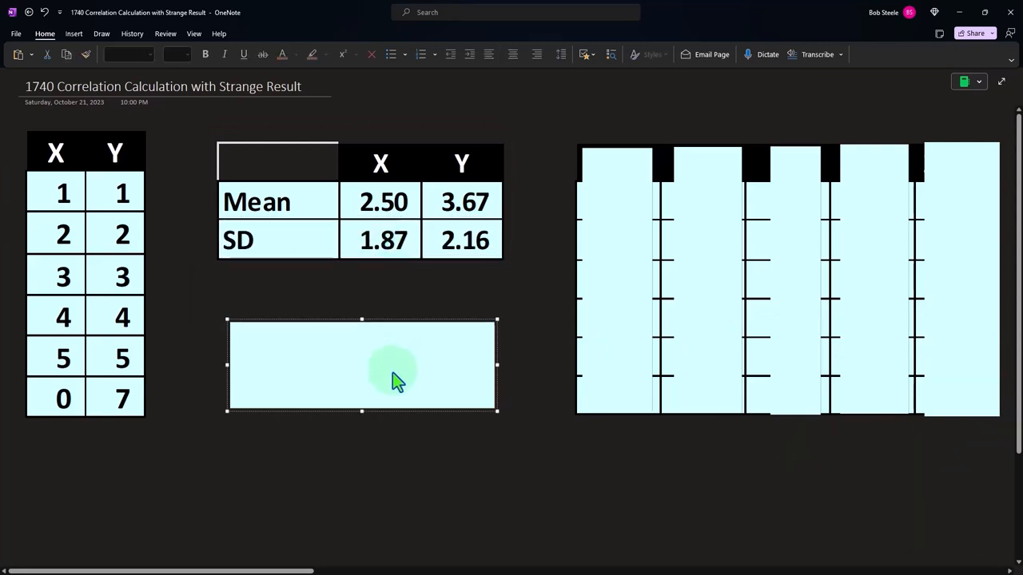
pyautogui.moveTo(368, 281)
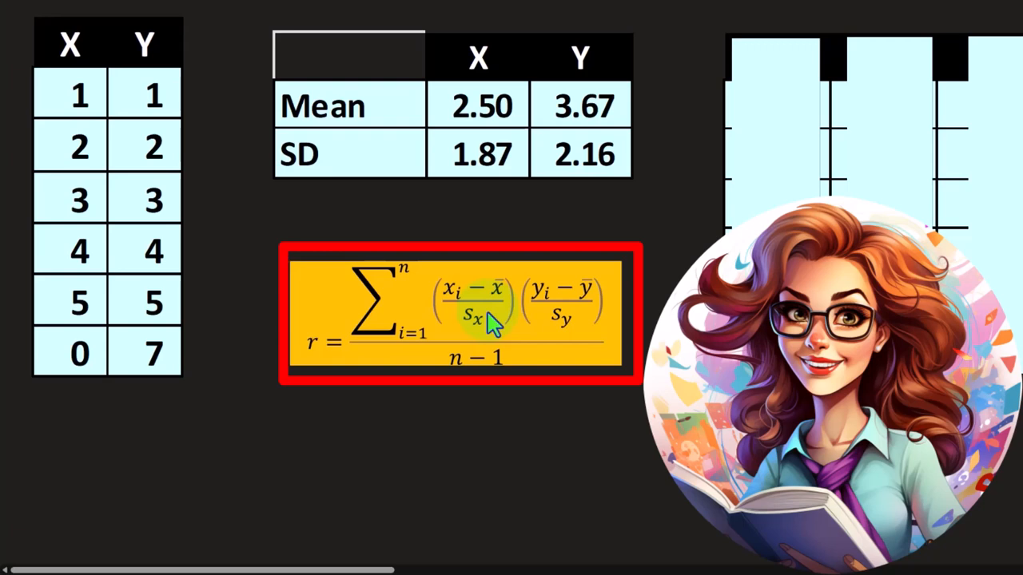
pyautogui.moveTo(547, 328)
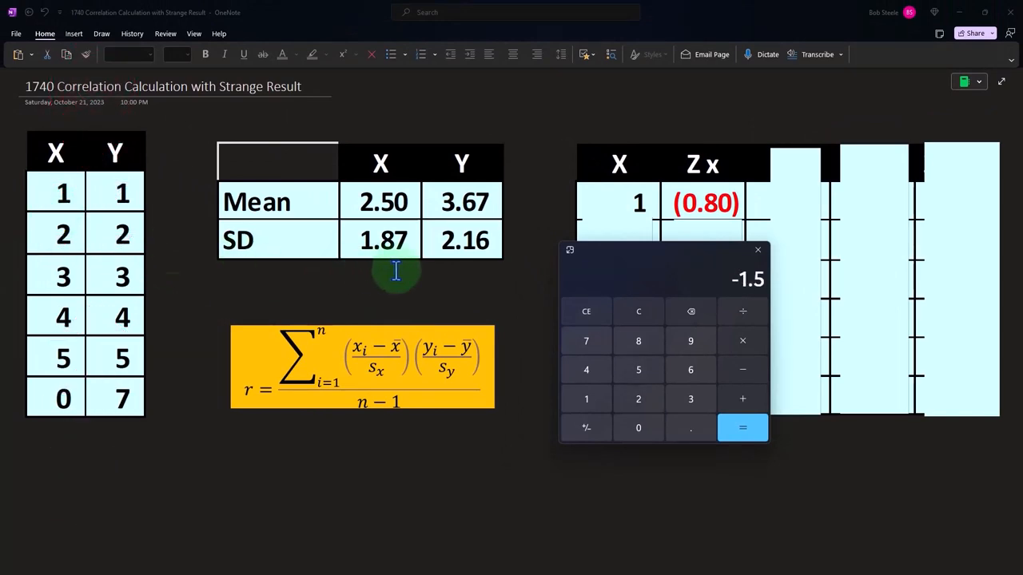
# - Compute the z-score (0.80) of X value 1 and place it in the new X / Zx table
pyautogui.click(742, 429)
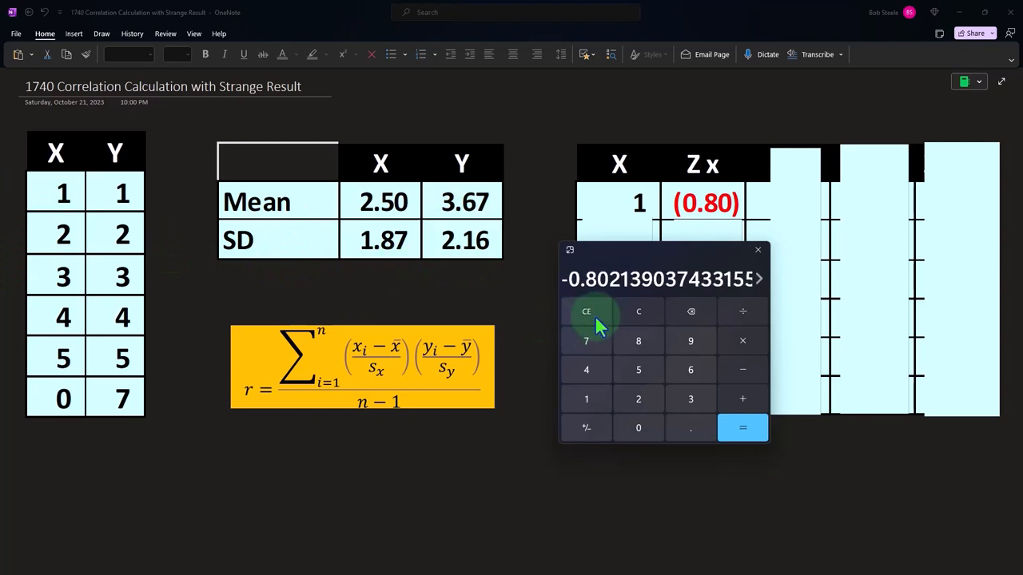
pyautogui.moveTo(664, 250); pyautogui.dragTo(439, 280)
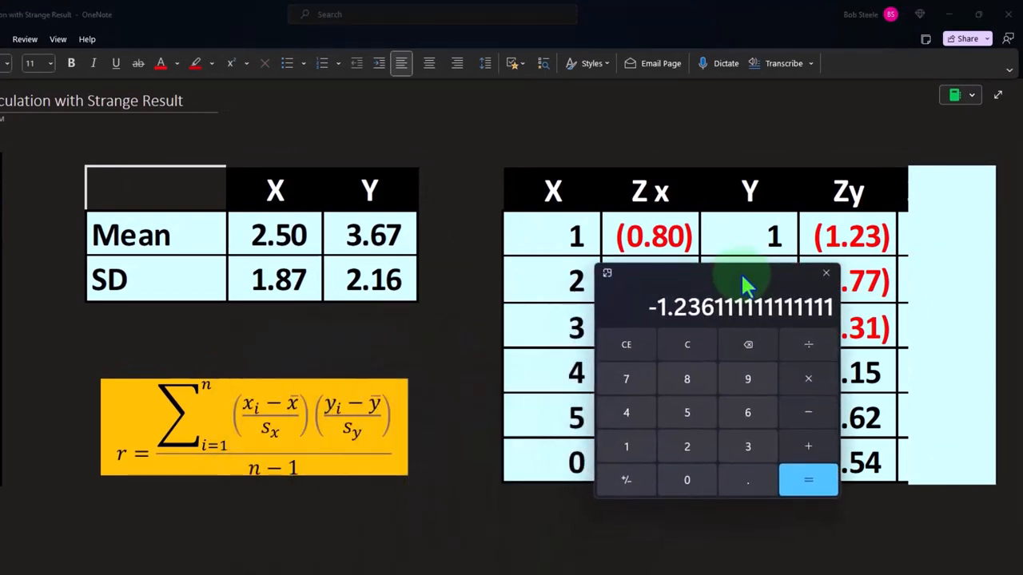
# - Check the z-score (1.23) of the first Y value for the new Y / Zy columns
pyautogui.click(951, 235)
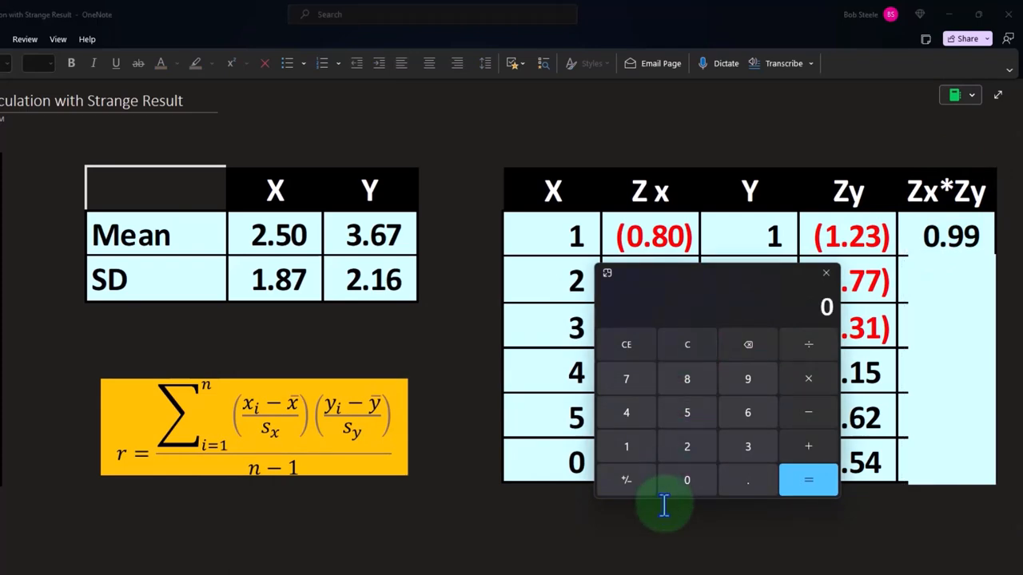
# - Compute the Zx*Zy products 0.99 and 0.21 for the first two rows
pyautogui.click(748, 479)
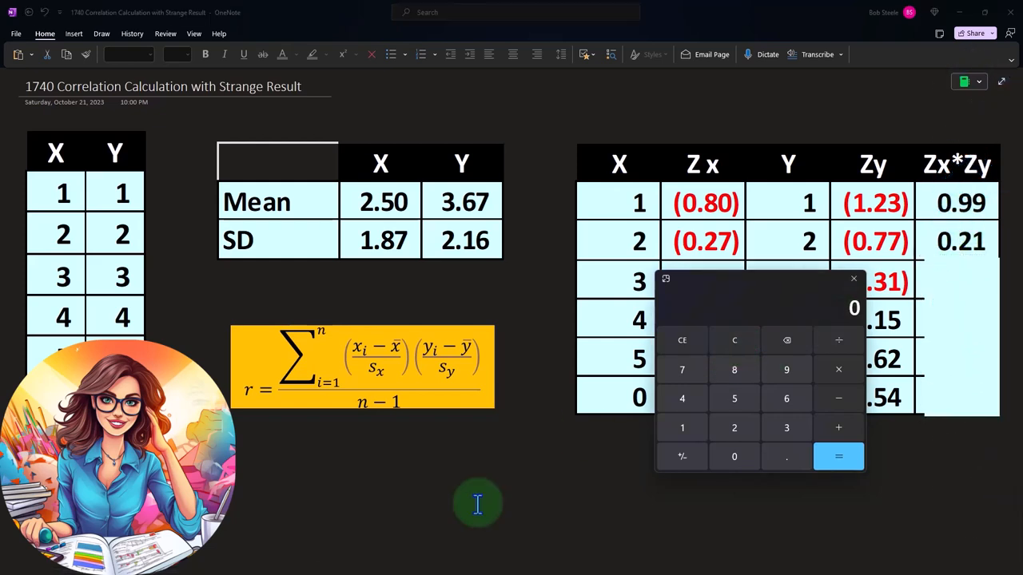
pyautogui.click(681, 369)
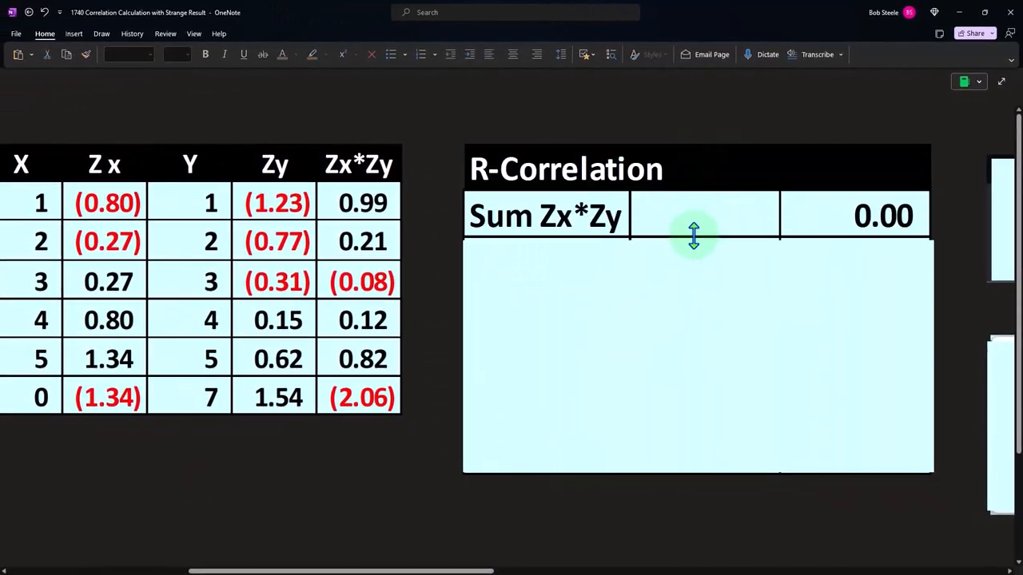
# - Add rows below Sum Zx*Zy for n = 6, less 1, and n-1 = 5
pyautogui.click(693, 236)
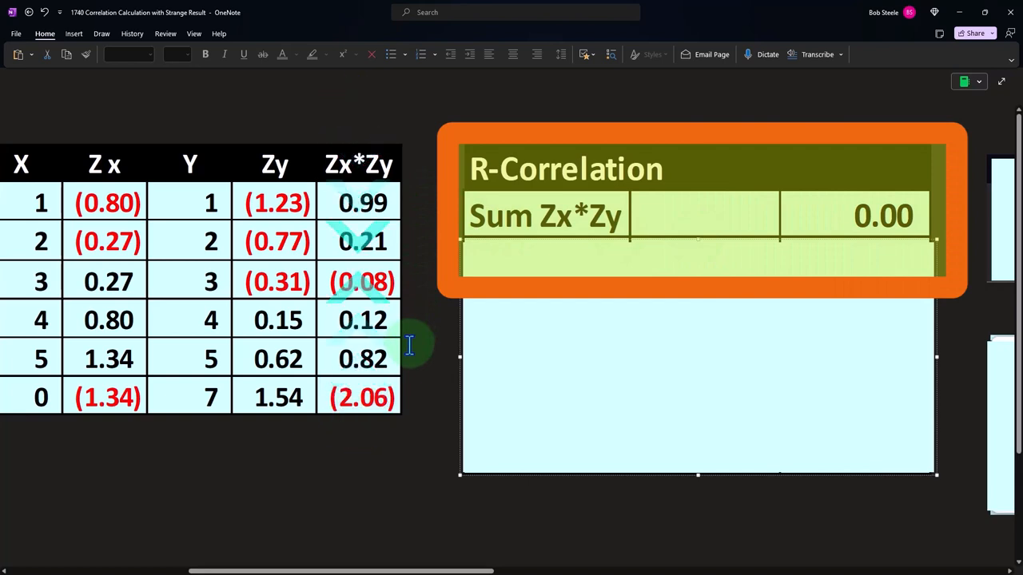
pyautogui.moveTo(422, 224)
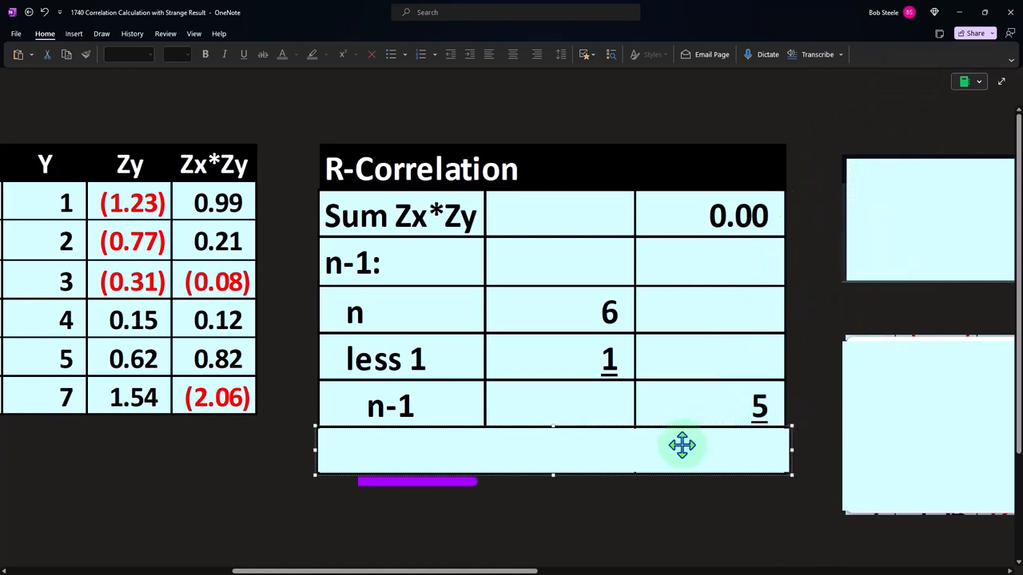
# - Label the final row 'R-Correlation' with its result 0.00
pyautogui.write('R-Correlation')
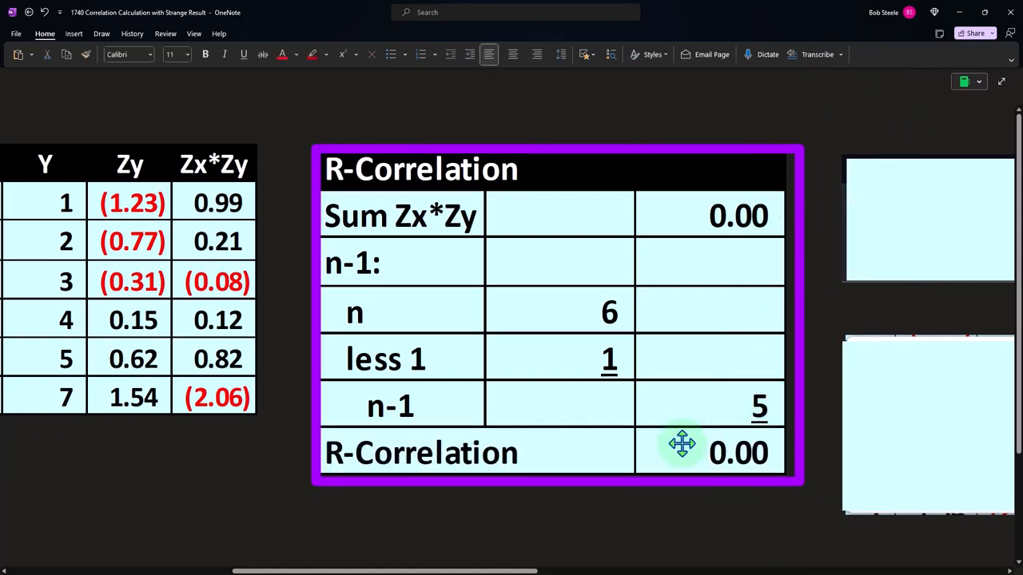
pyautogui.moveTo(610, 530)
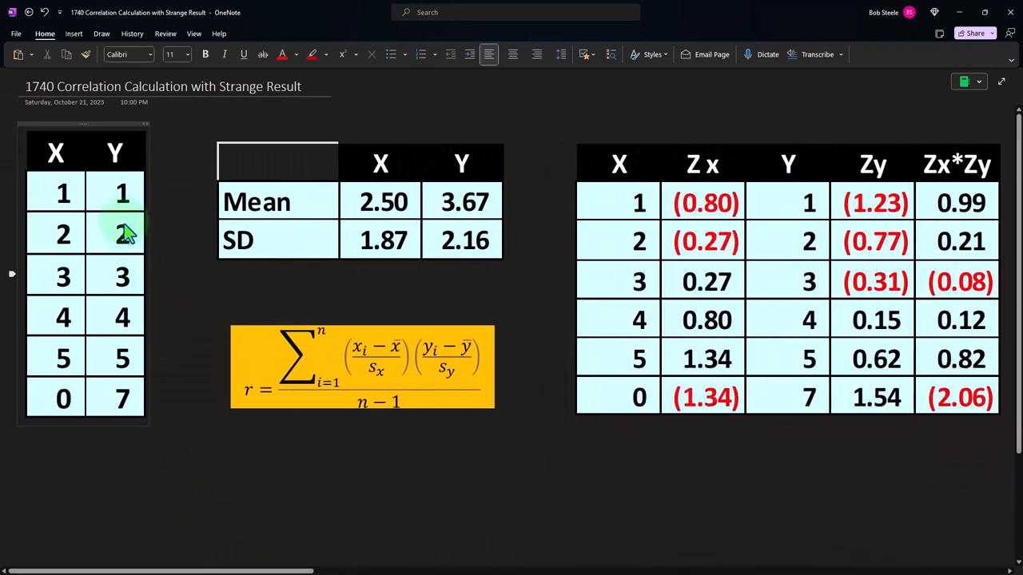
# - Select the original X/Y data table before scrolling to the Excel Data Analysis screenshot
pyautogui.click(124, 231)
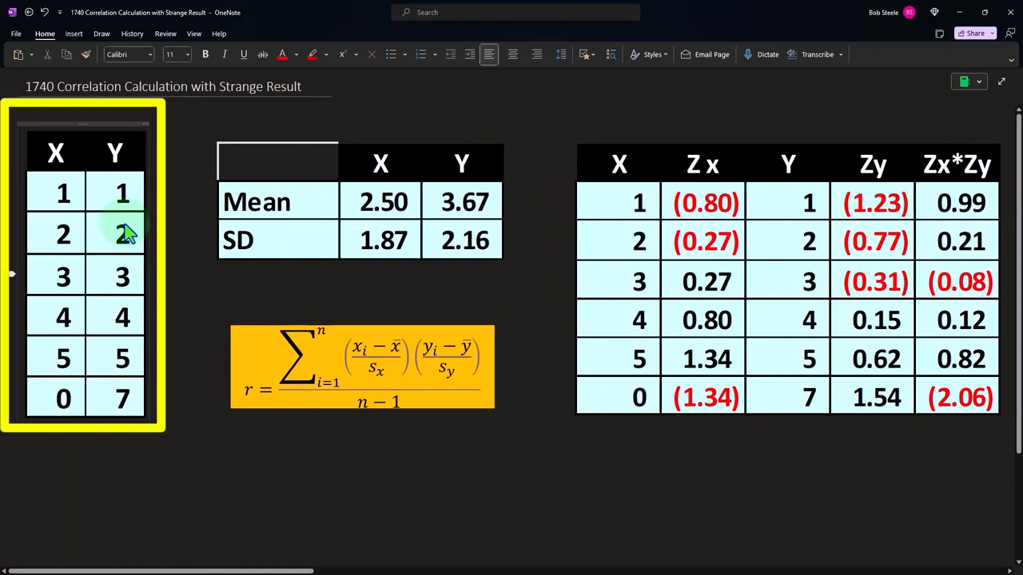
pyautogui.moveTo(189, 329)
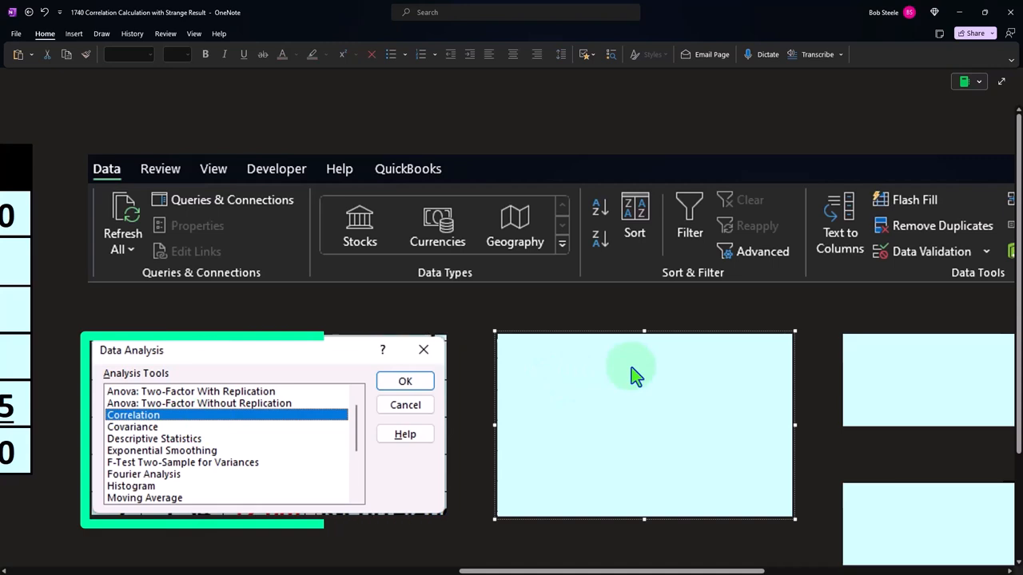
# - Review the Correlation dialog and Total Data Set results showing X–Y correlation 0
pyautogui.click(406, 380)
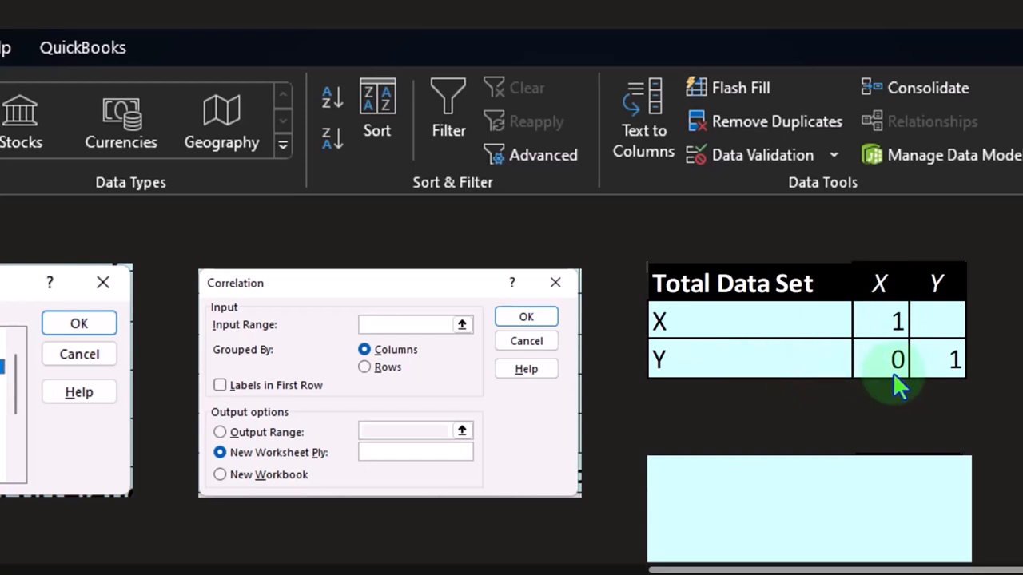
pyautogui.moveTo(895, 389)
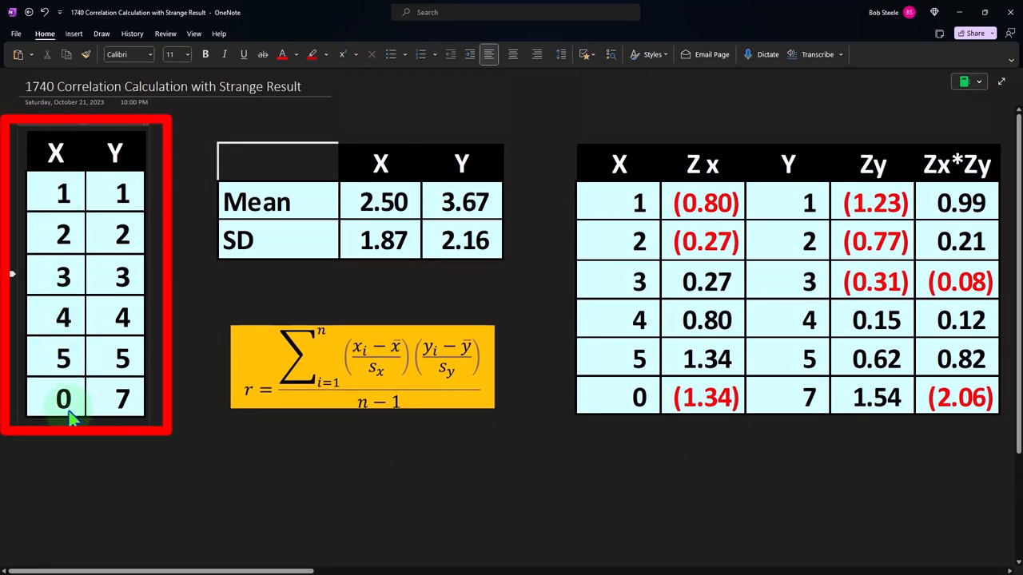
# - Scroll right to the Without Last Point correlation matrix and the scatter chart
pyautogui.hscroll(3)
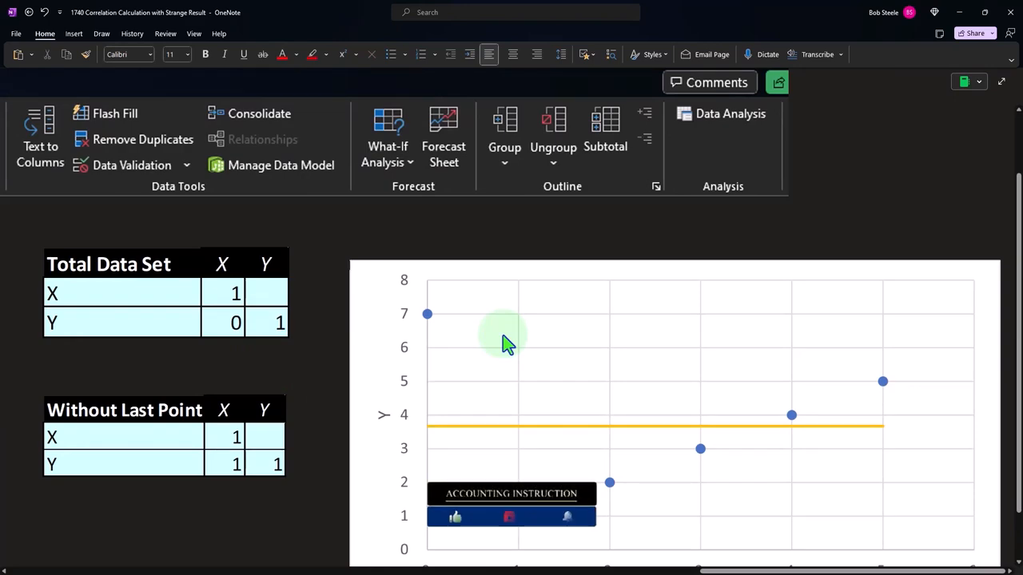
# - Inspect the scatter chart image, then return to the Zx/Zy table and R-Correlation table (n of 6, less 1)
pyautogui.scroll(-3)
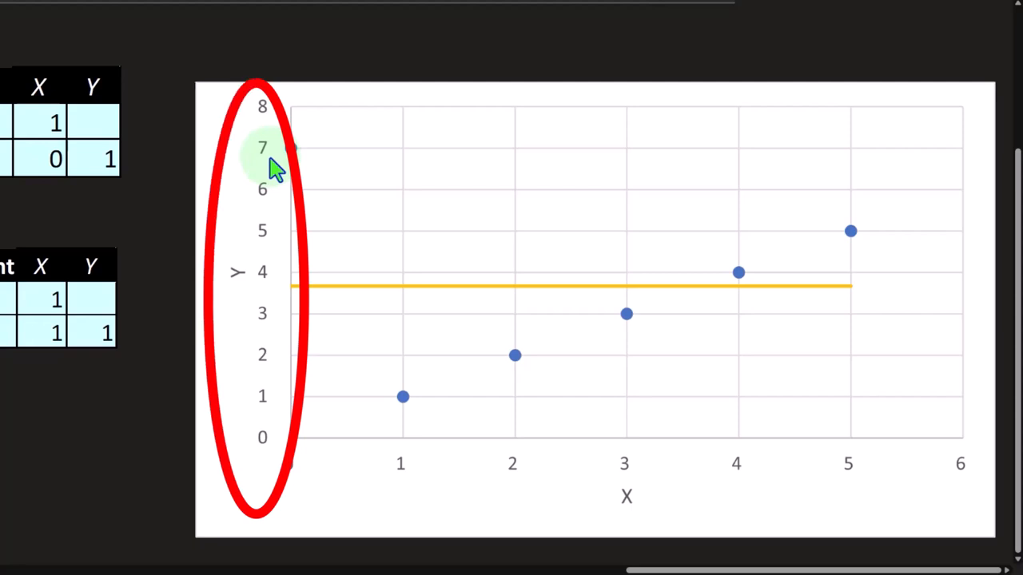
pyautogui.moveTo(463, 413)
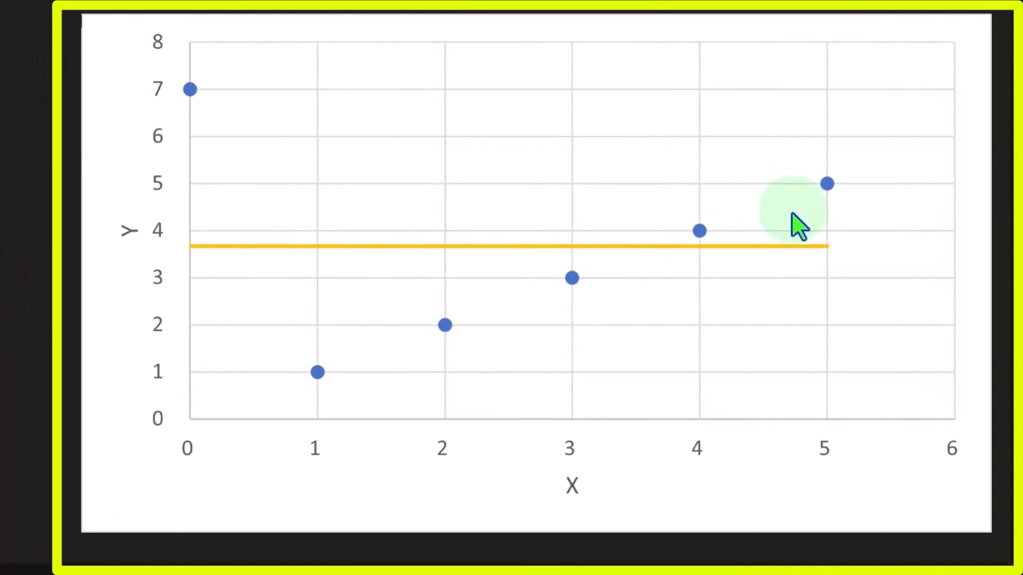
pyautogui.moveTo(780, 227)
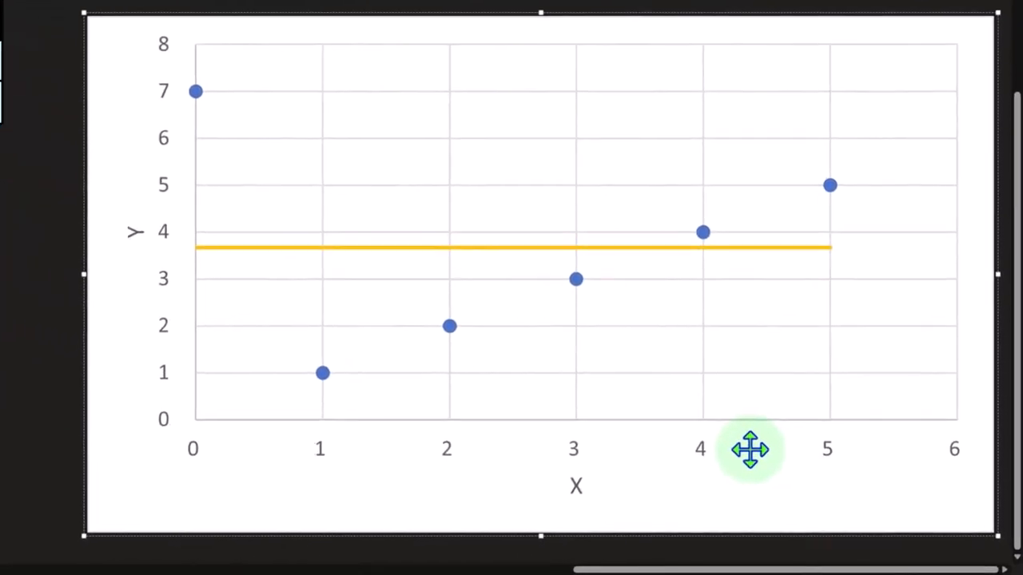
pyautogui.moveTo(750, 449); pyautogui.dragTo(694, 447)
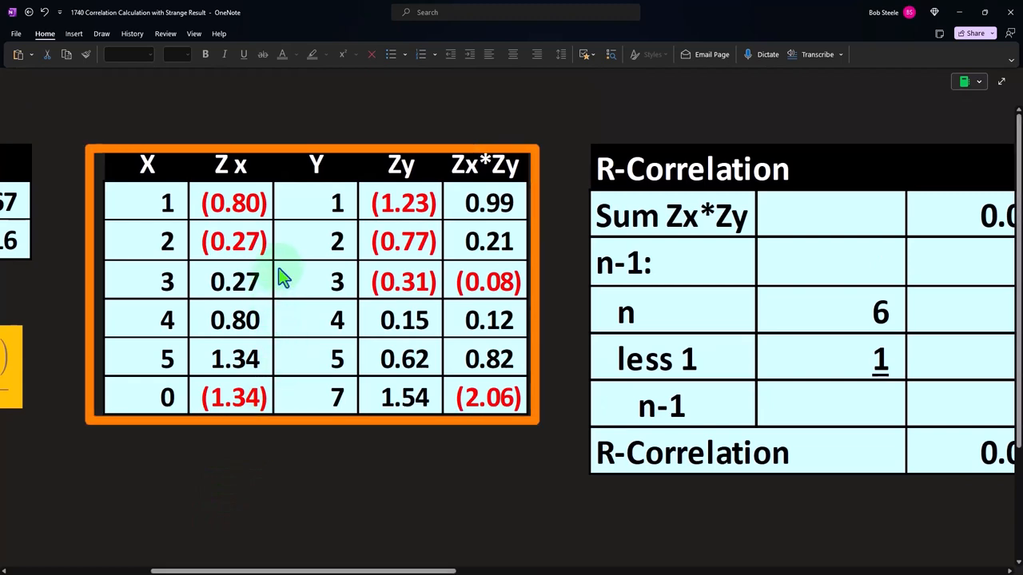
pyautogui.moveTo(364, 224)
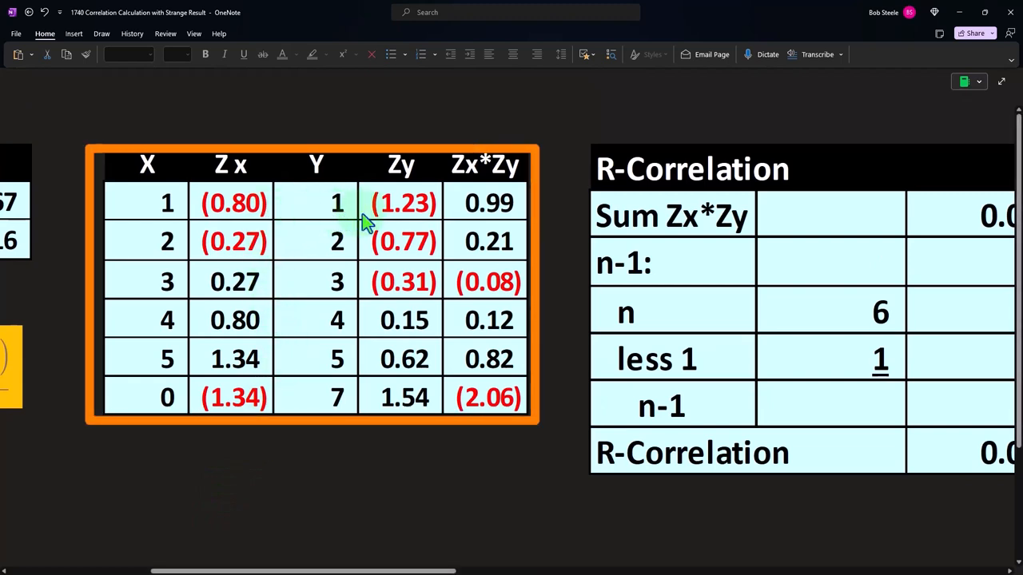